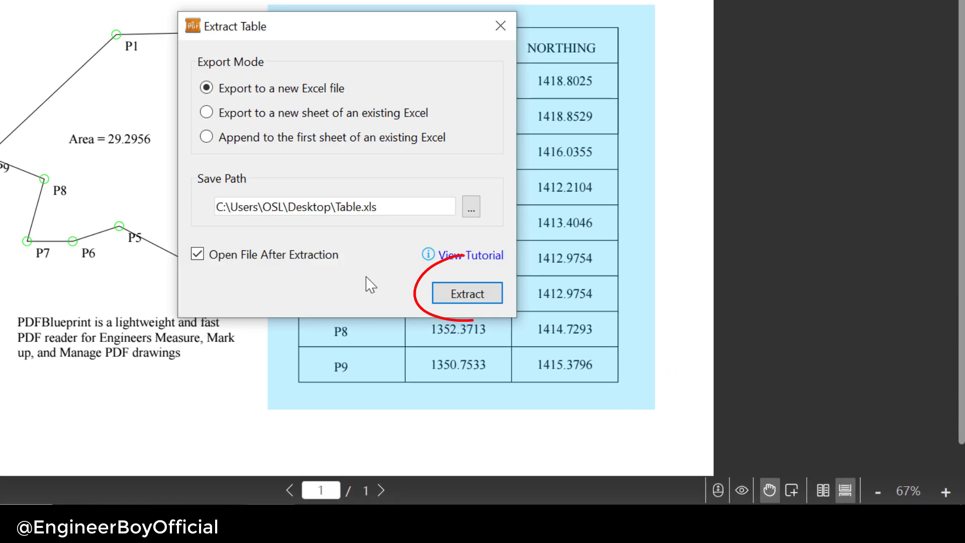
Extract the boxed table to a new Excel file and check P3's easting value in the sheet.
left_click(467, 292)
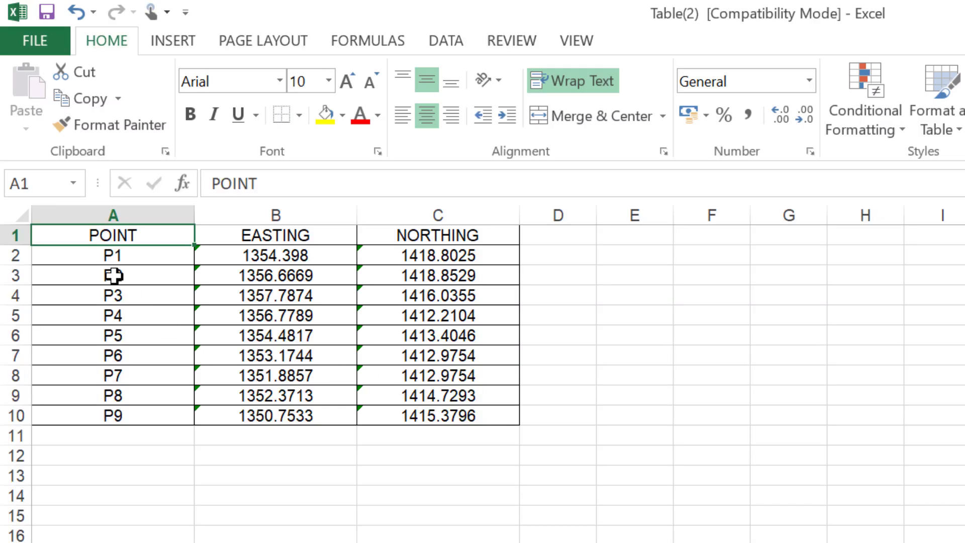
left_click(275, 295)
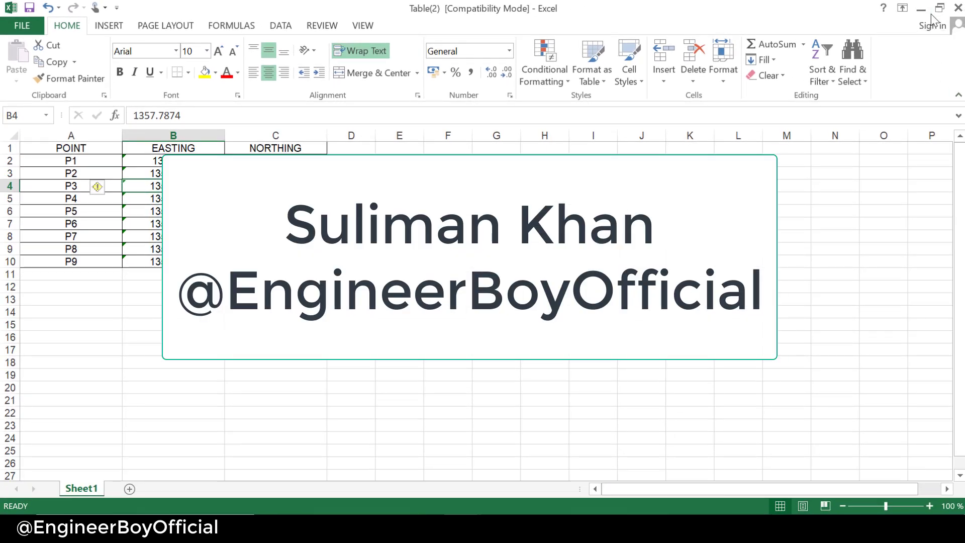
Visit the PDFBlueprint website in Chrome, then launch PDFBlueprint from its desktop shortcut.
left_click(510, 71)
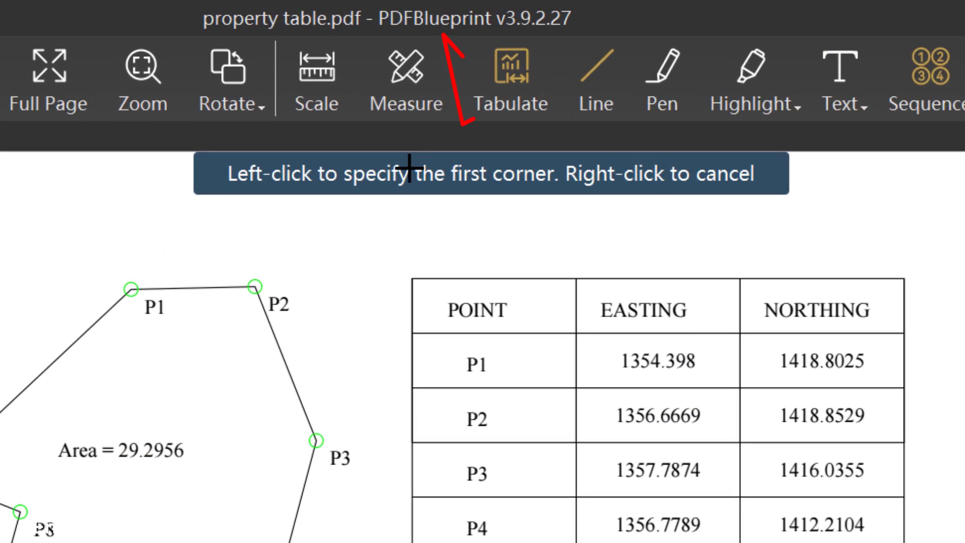
mouse_move(455, 197)
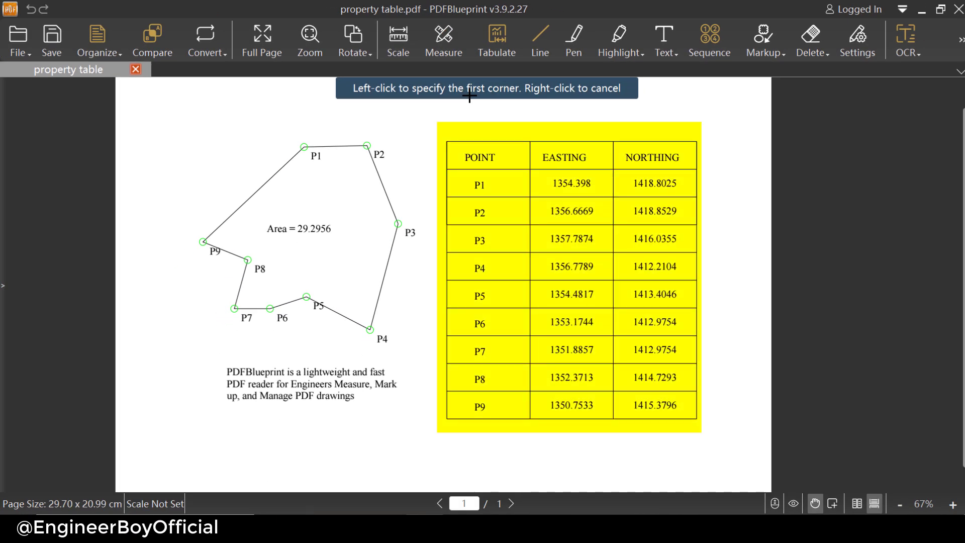
left_click_drag(212, 333, 404, 430)
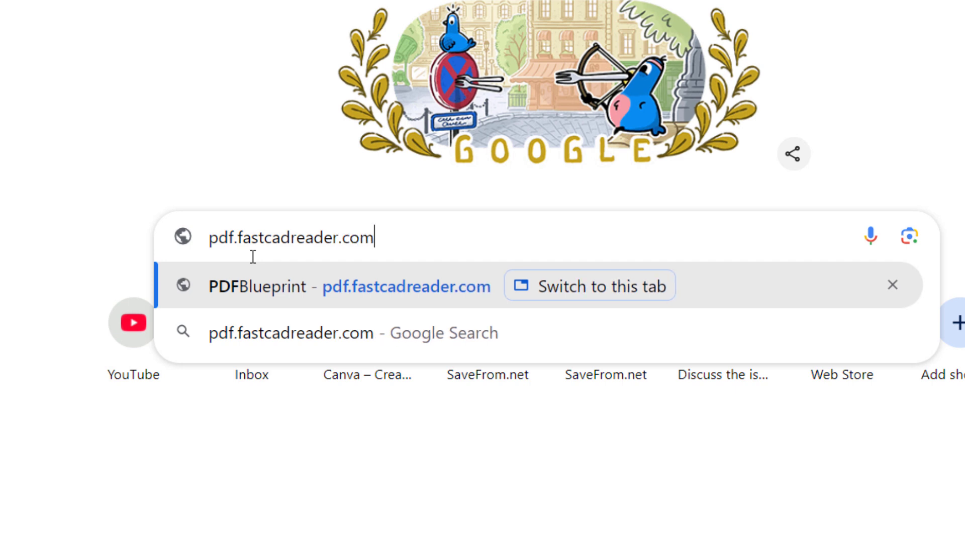
left_click(794, 113)
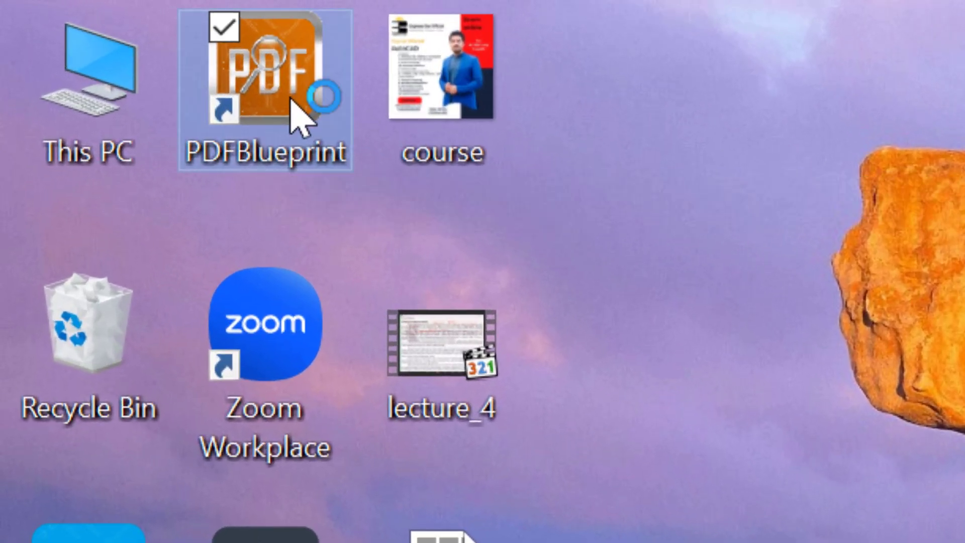
double_click(265, 87)
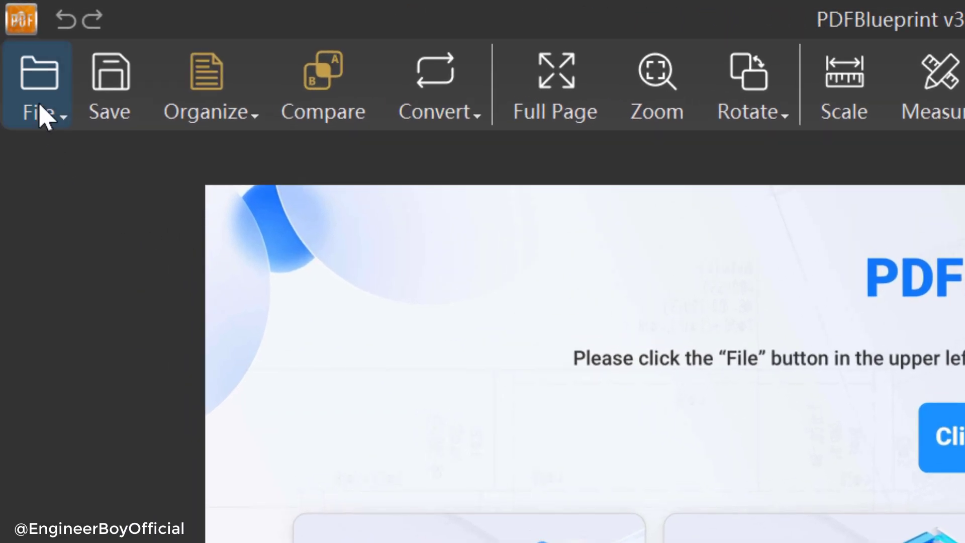
Open the 'property table' PDF from the Desktop through File > Open.
left_click(34, 86)
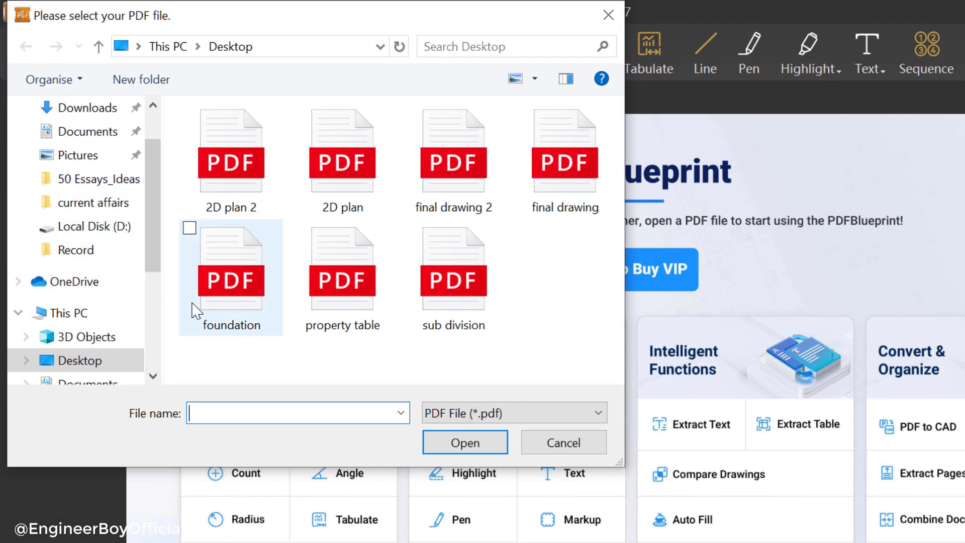
left_click(342, 277)
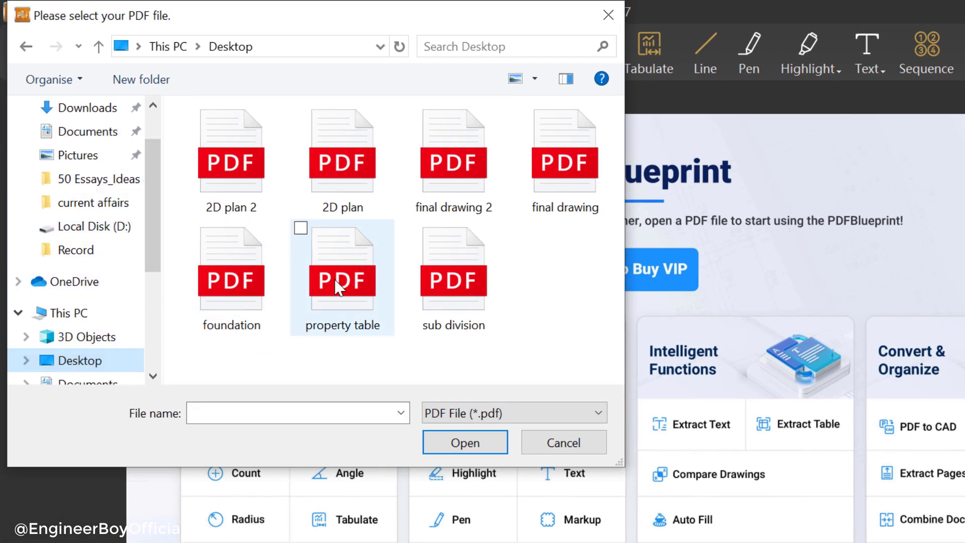
left_click(342, 278)
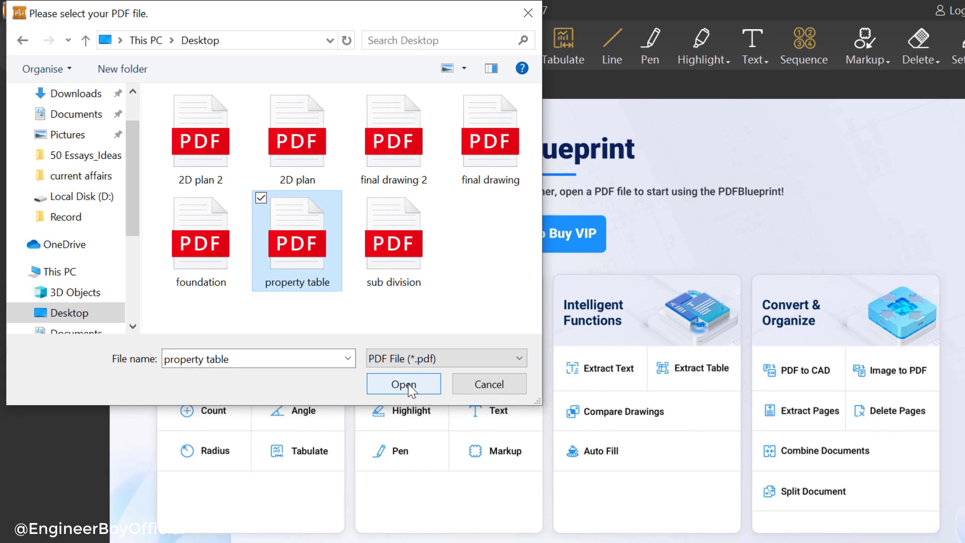
left_click(404, 383)
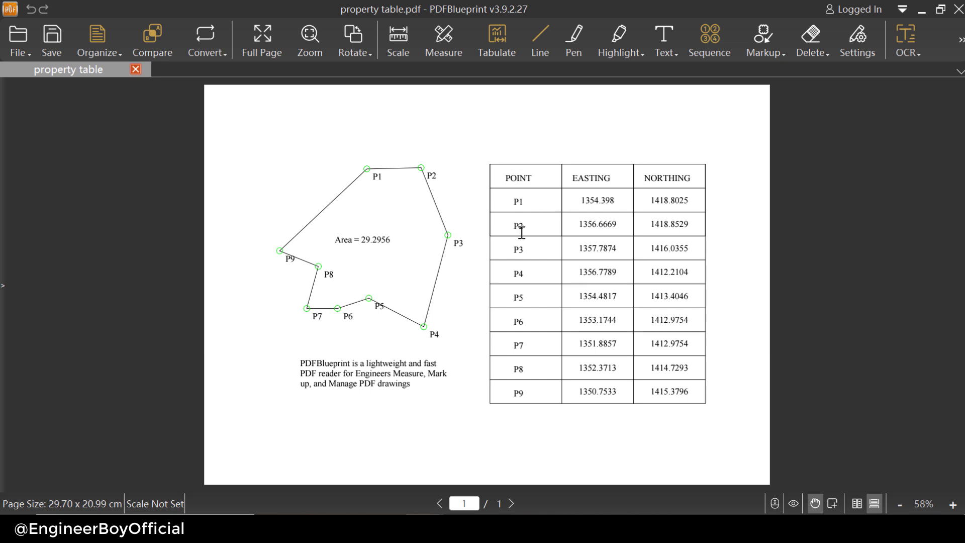
mouse_move(658, 175)
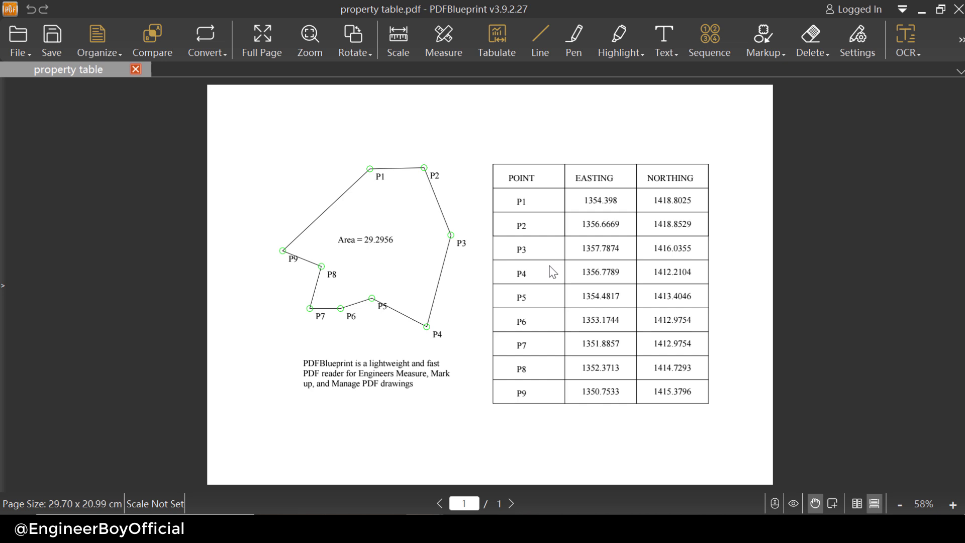
mouse_move(470, 209)
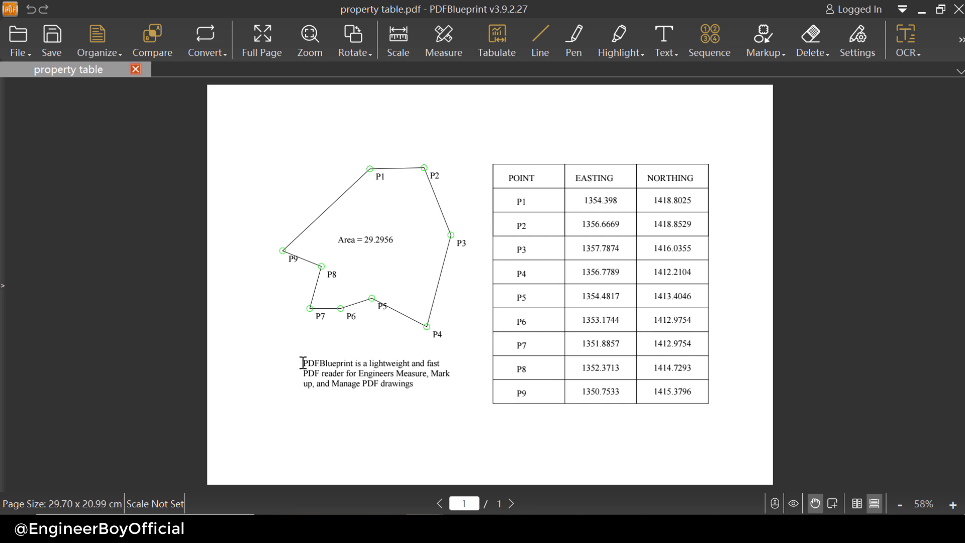
mouse_move(419, 380)
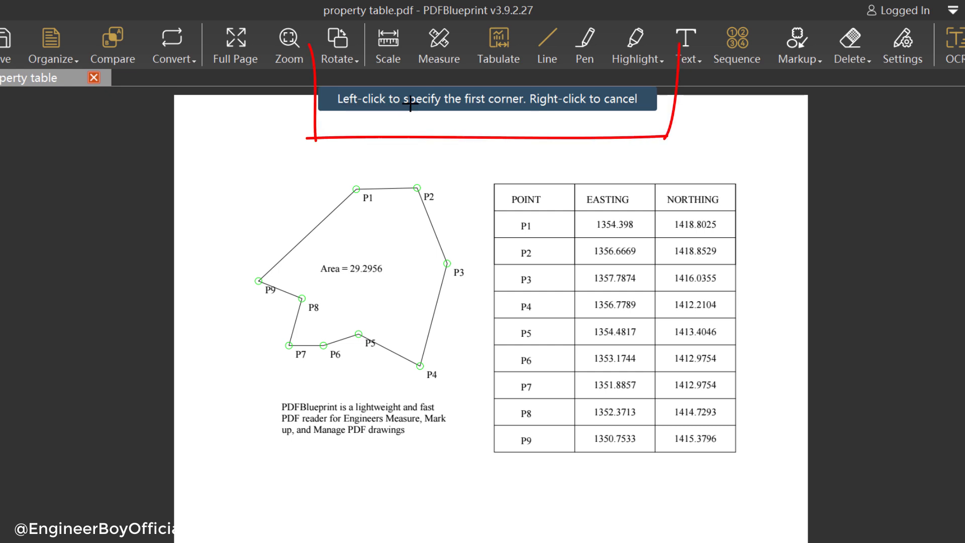
mouse_move(276, 394)
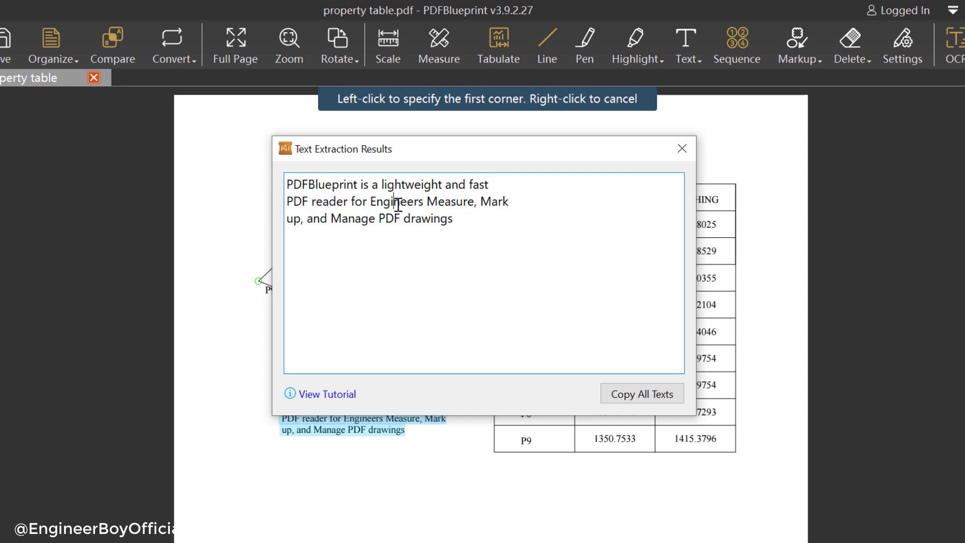
Work with the recognised paragraph text in the Text Extraction Results box.
left_click(641, 393)
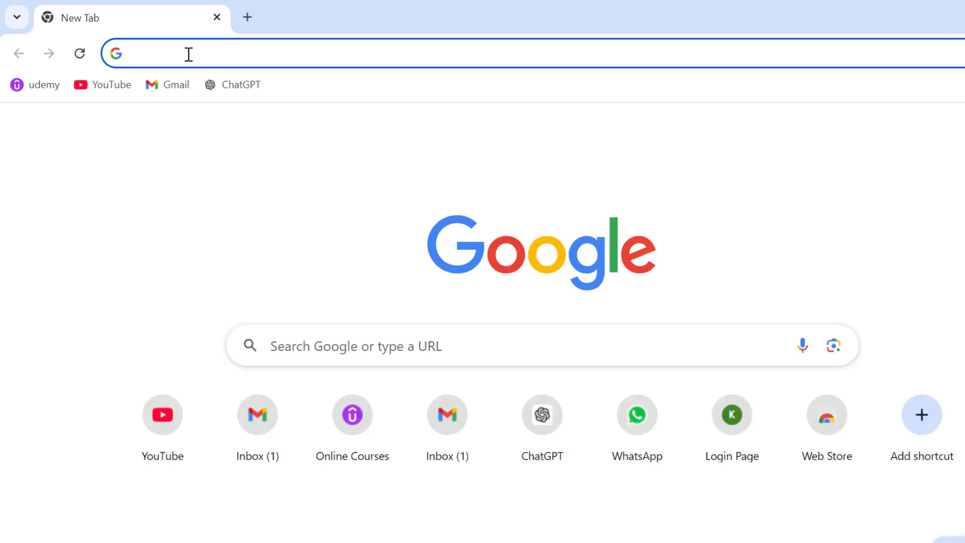
Paste the extracted sentence 'PDFBlueprint is a lightweight and fast PDF reader for Engineers…' into a new tab.
type("PDFBlueprint is a lightweight and fast PDF reader for Engineers Measure, Mark up, and Manage PDF drawings")
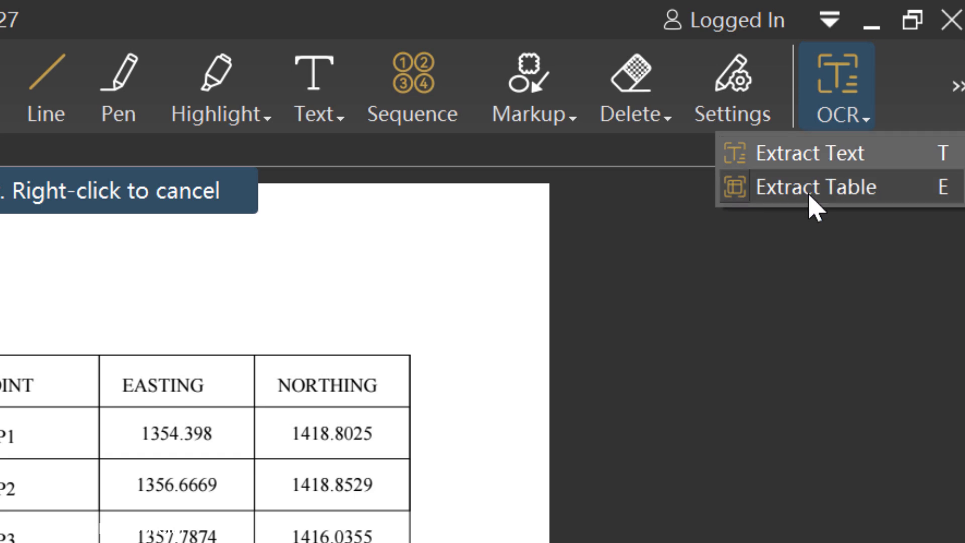
mouse_move(807, 186)
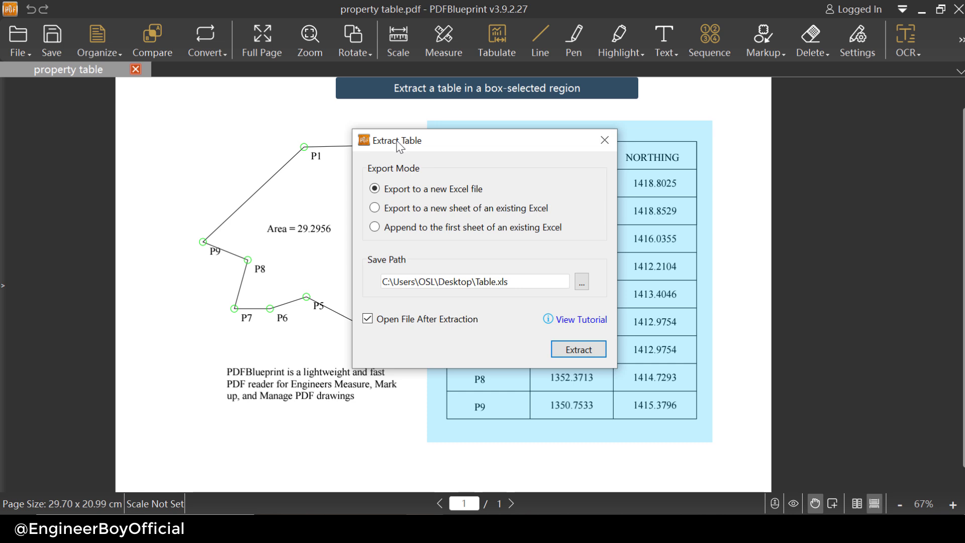
mouse_move(411, 182)
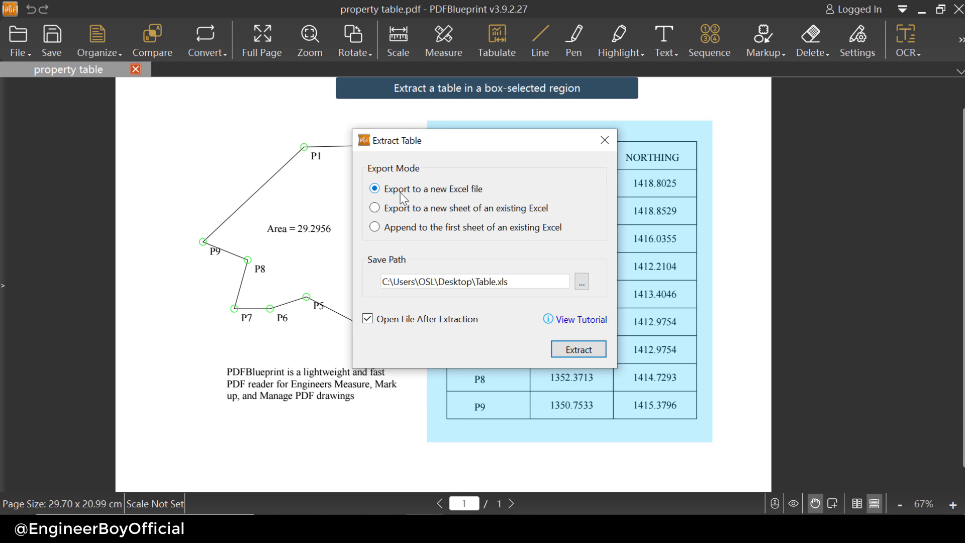
mouse_move(446, 196)
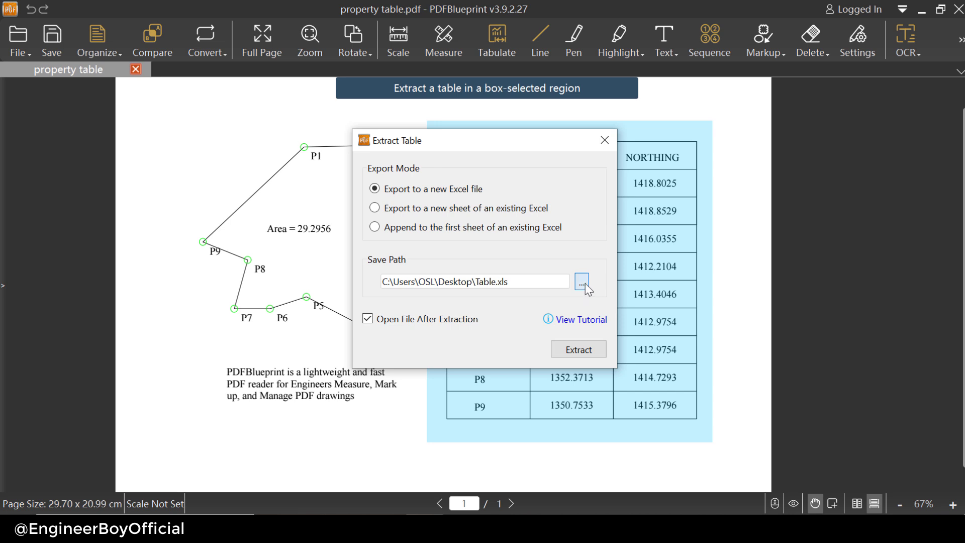
Set the table's save path to a new file named coordinates on the Desktop.
left_click(581, 281)
type("coordinates")
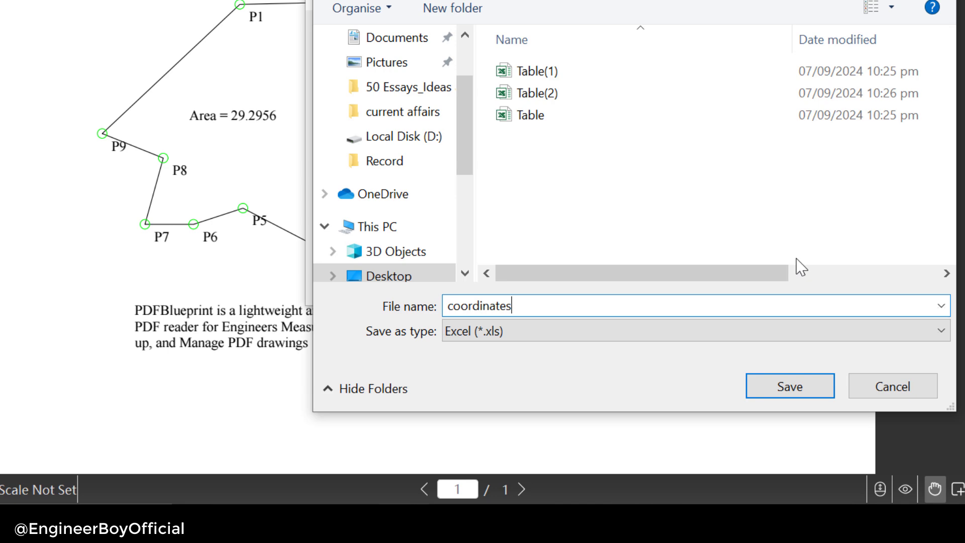
left_click(791, 387)
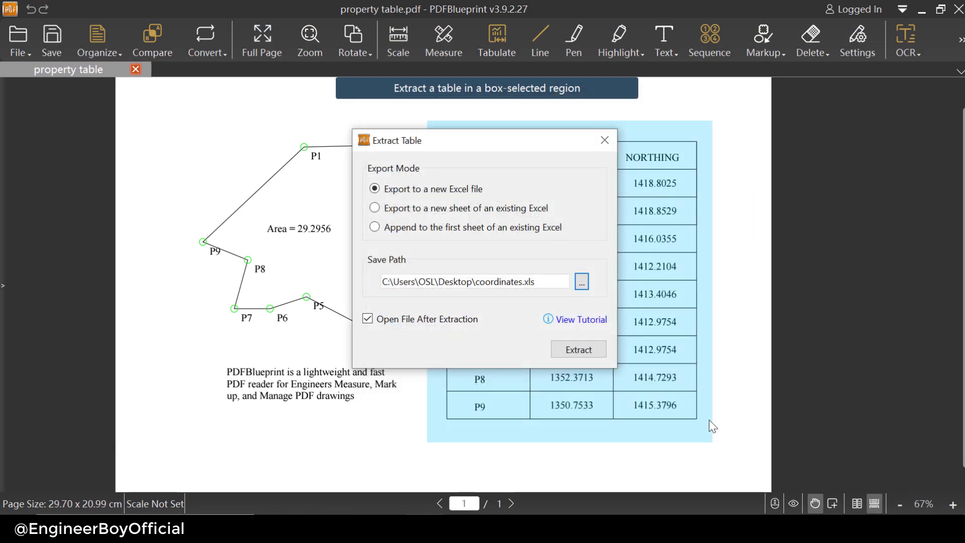
Extract the table into coordinates.xls with 'Open File After Extraction' left ticked.
left_click(368, 318)
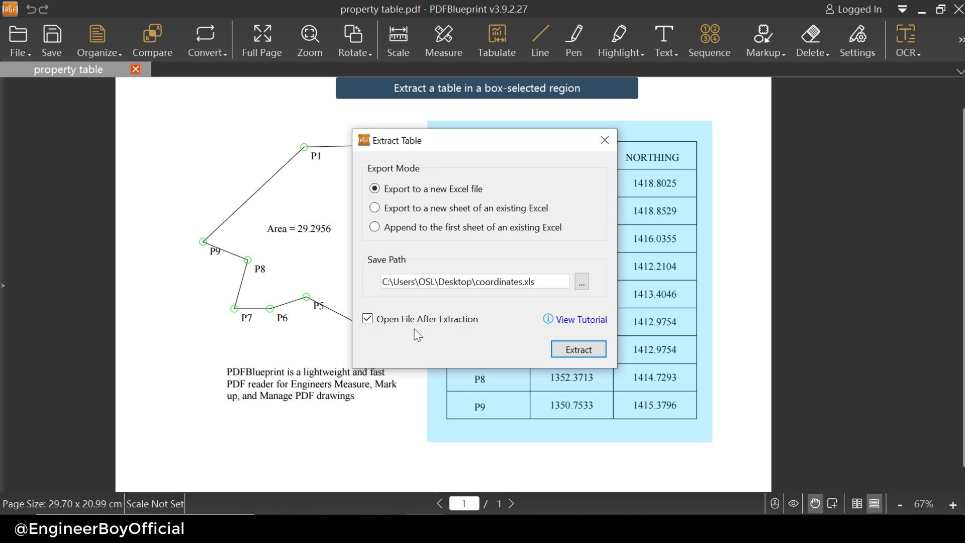
mouse_move(466, 336)
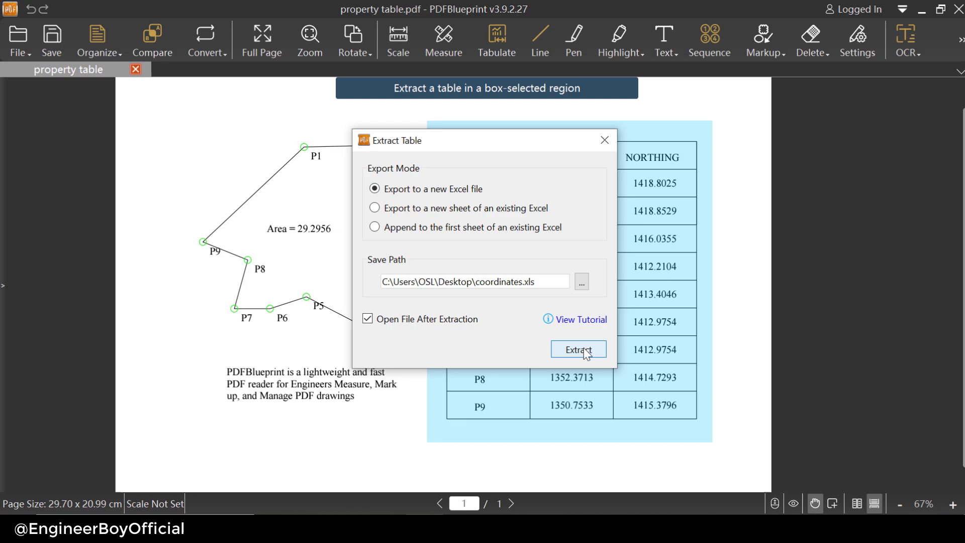
left_click(578, 349)
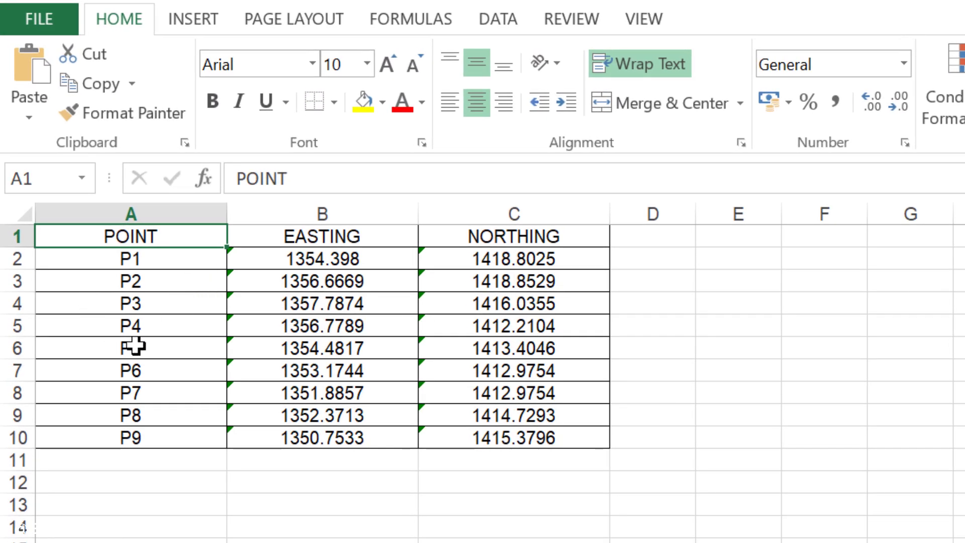
mouse_move(148, 263)
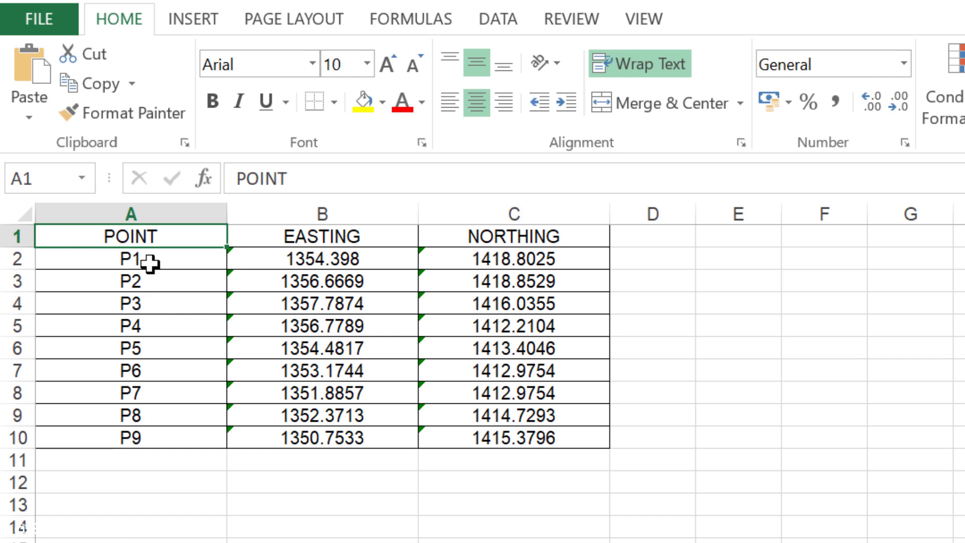
left_click(326, 325)
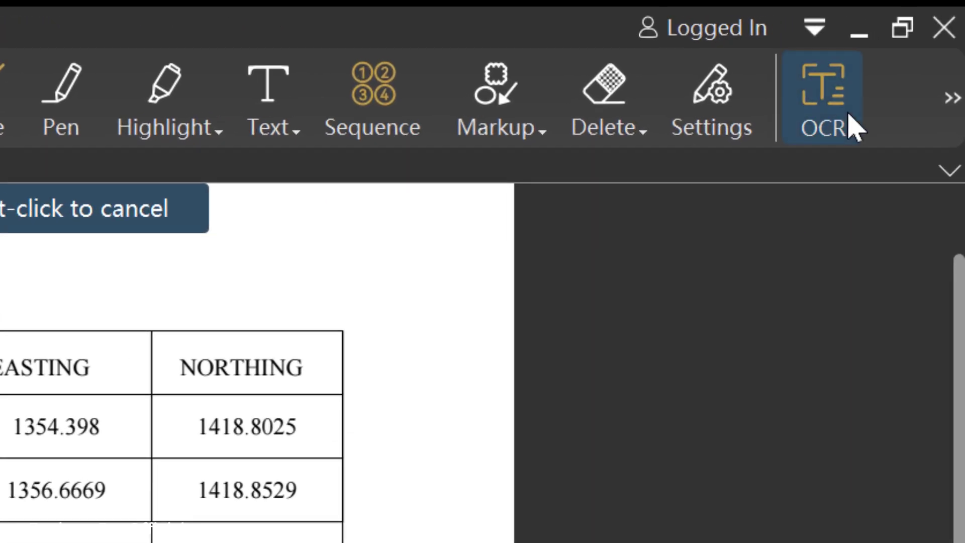
Show the OCR menu with its Extract Text and Extract Table options.
left_click(823, 93)
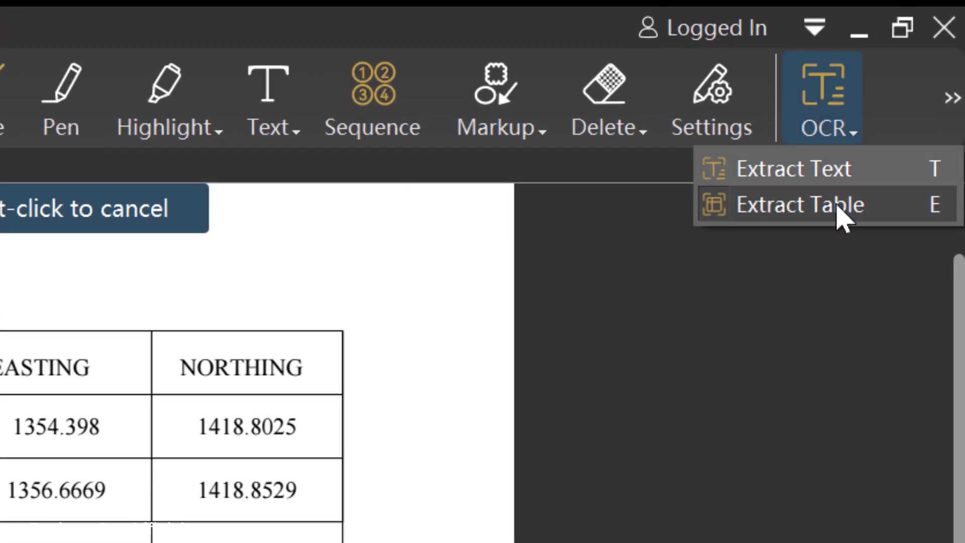